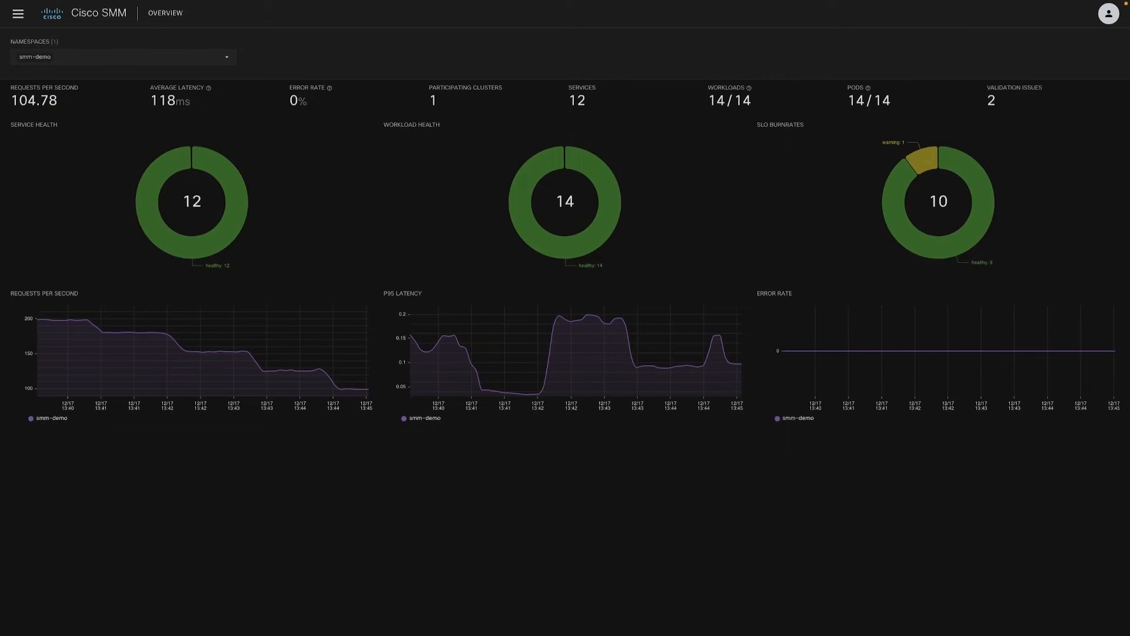
mouse_move(806, 407)
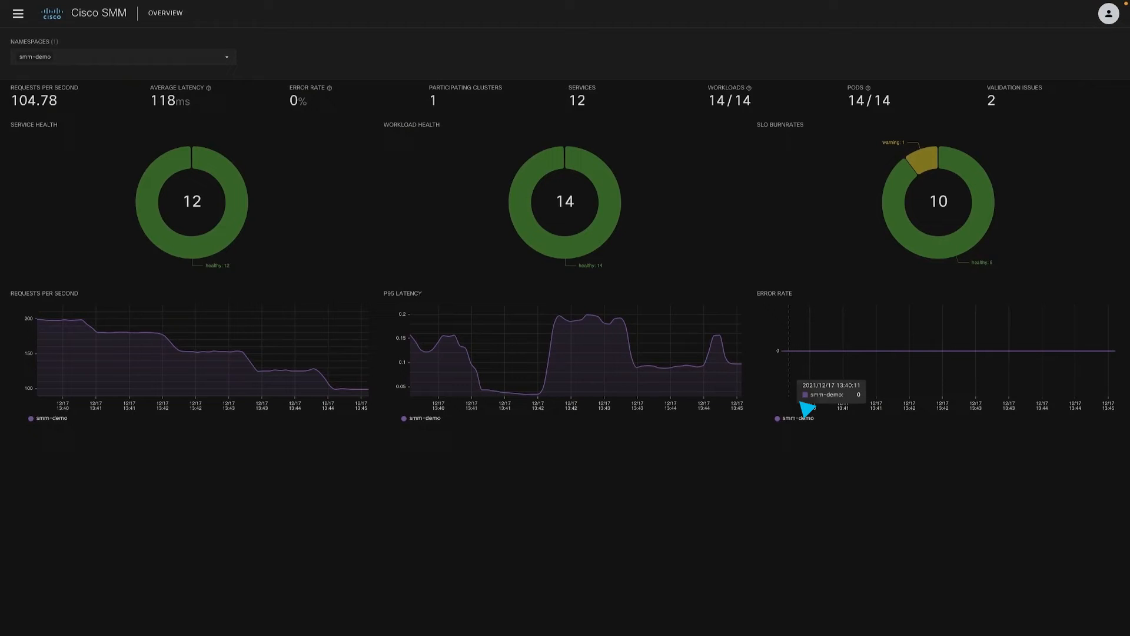
mouse_move(552, 245)
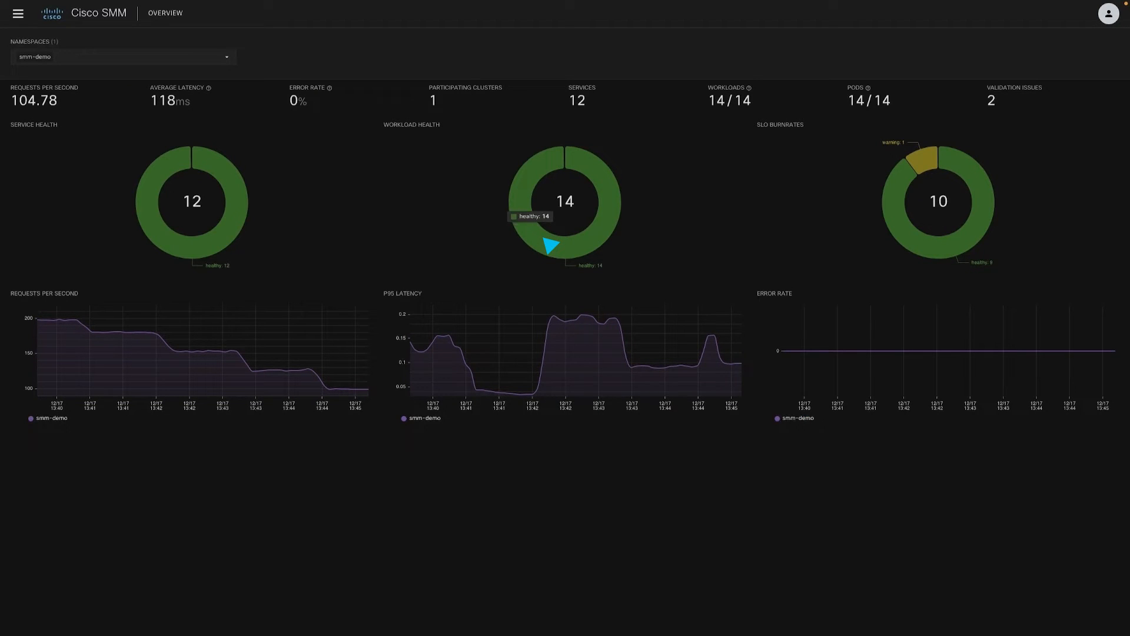
Show the smm-demo service topology with edge labels set to security instead of 95th latency.
click(123, 57)
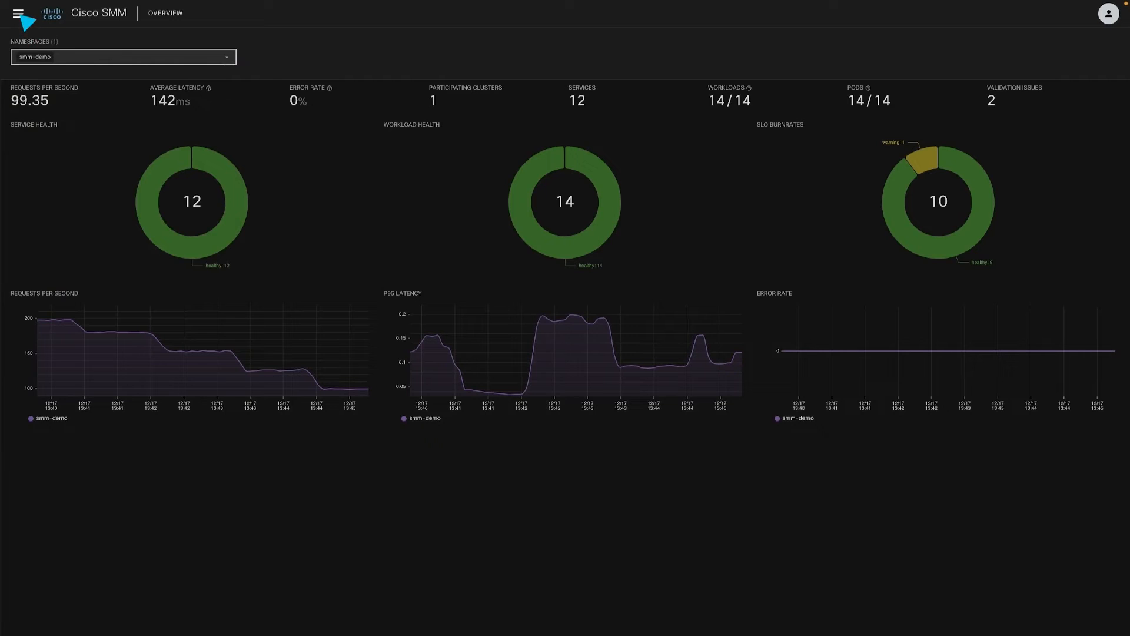
click(17, 13)
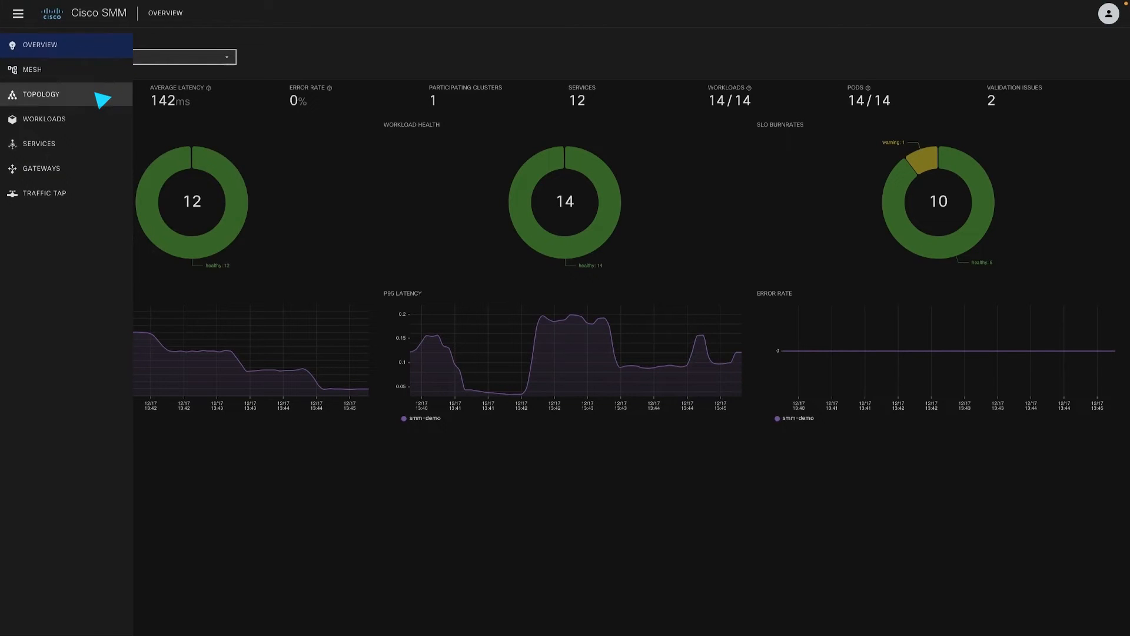
click(41, 94)
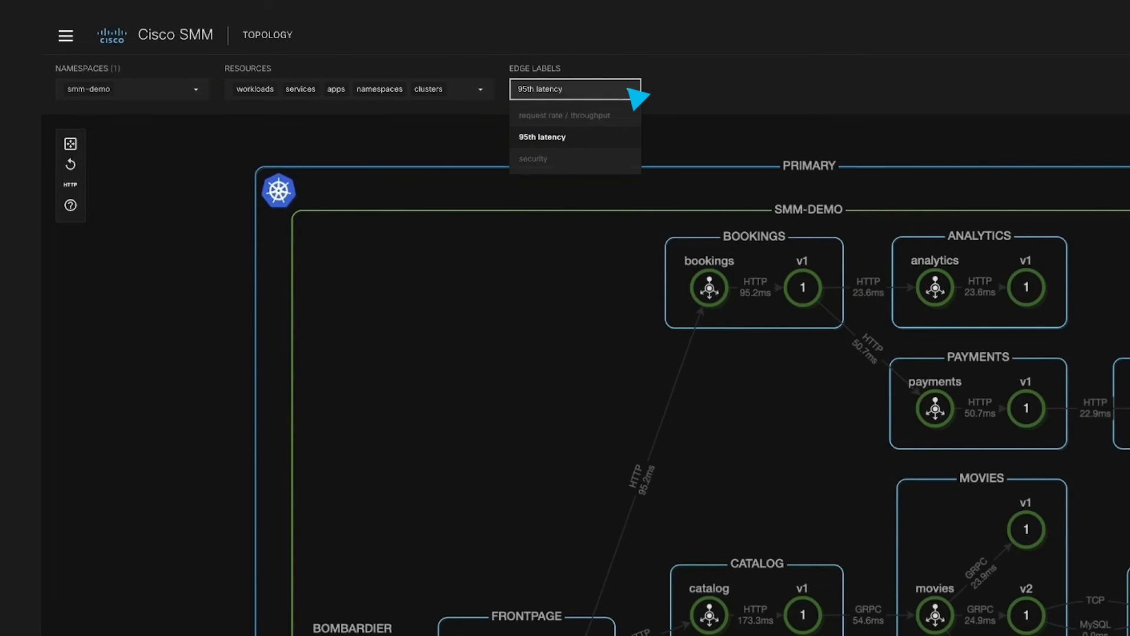
mouse_move(641, 162)
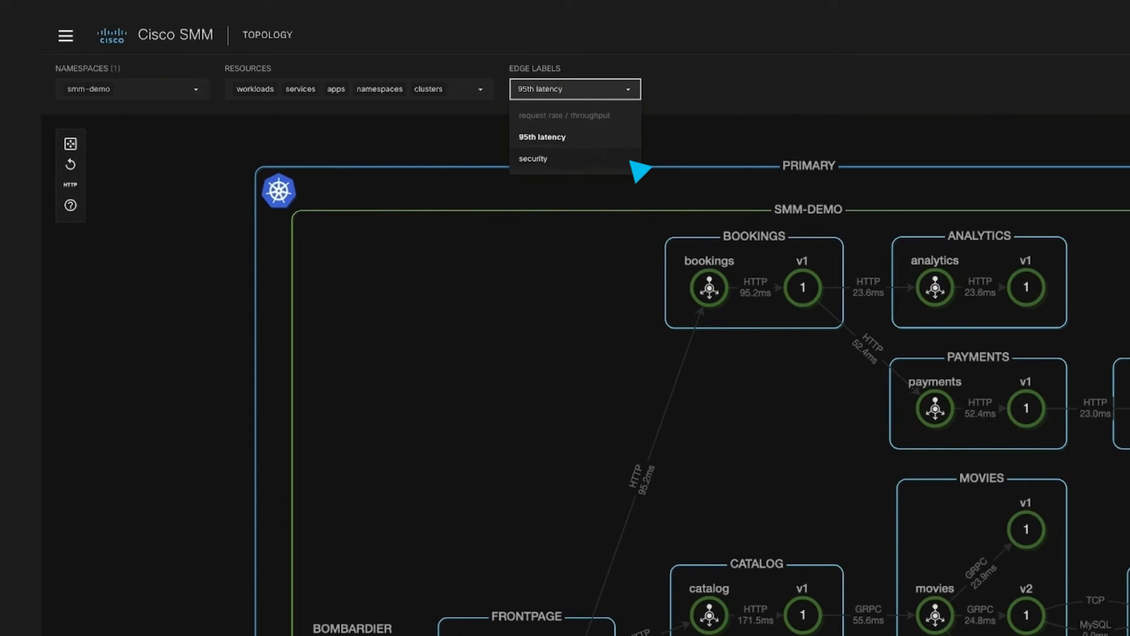
click(533, 158)
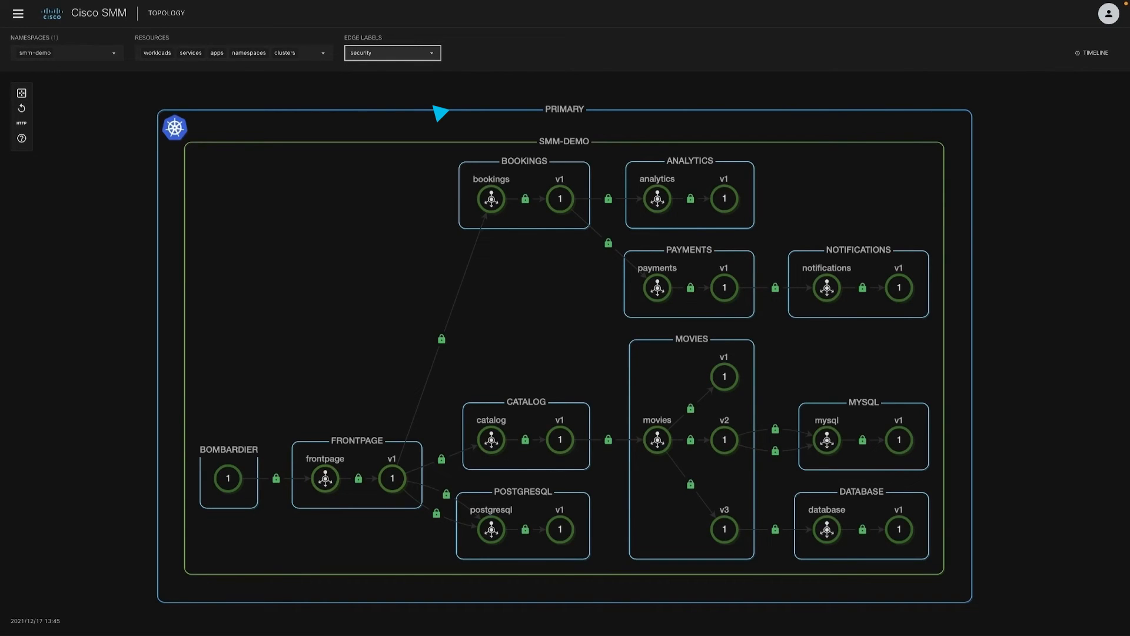
Open the timeline strip above the security-labelled topology graph.
click(1093, 52)
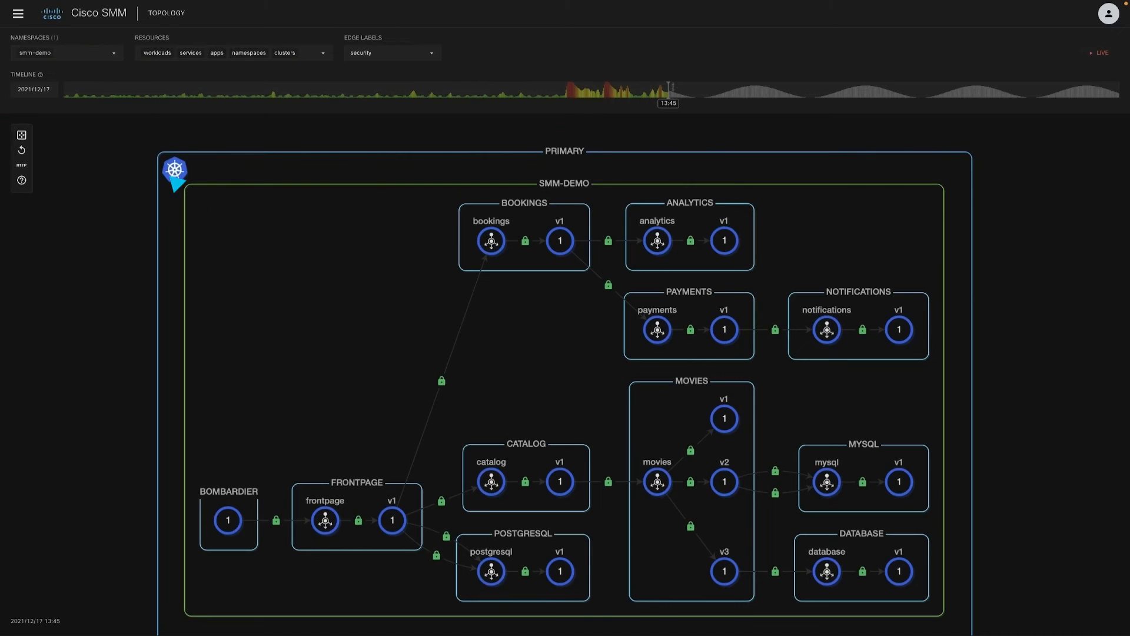
click(32, 89)
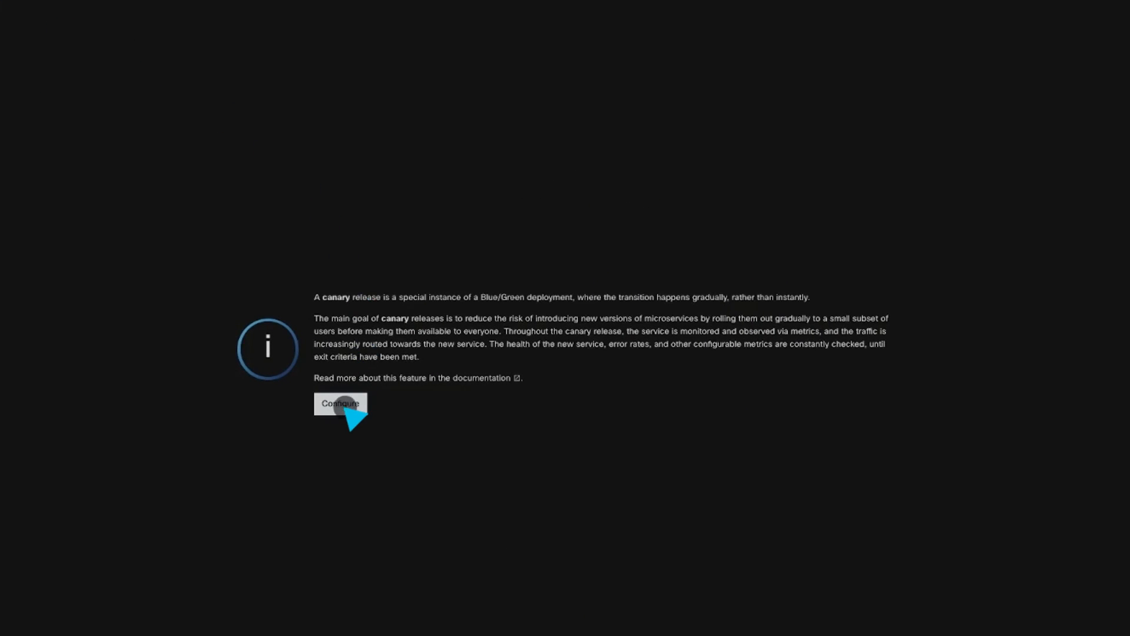
Apply the catalog canary release: threshold 99, 100 ms, weight 10, 30 s interval, 3 failures.
click(340, 404)
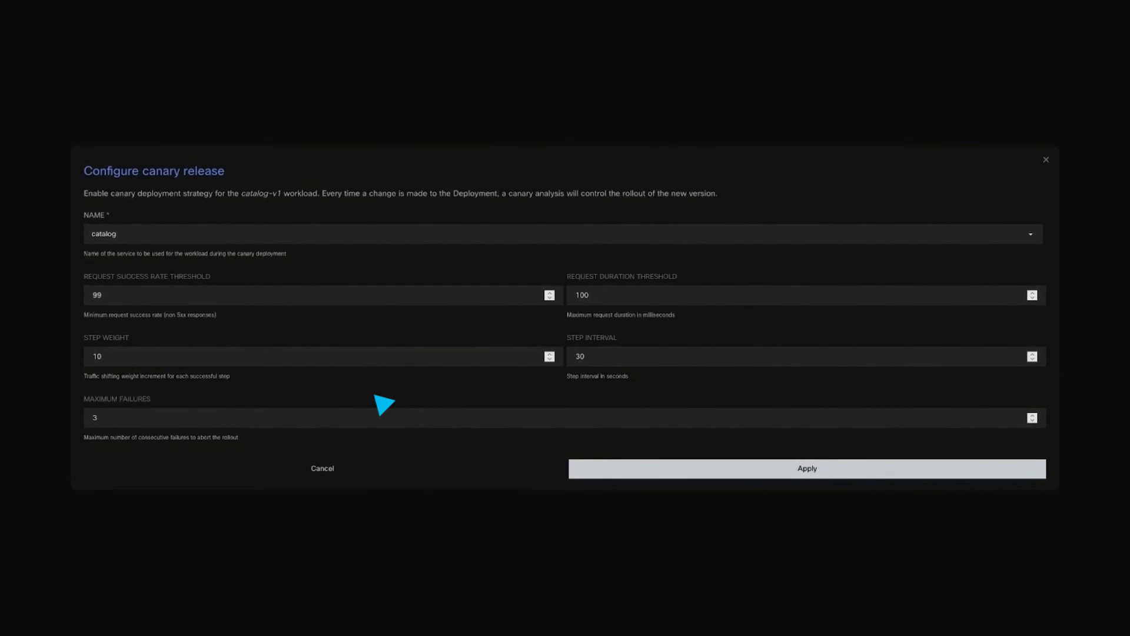
mouse_move(791, 490)
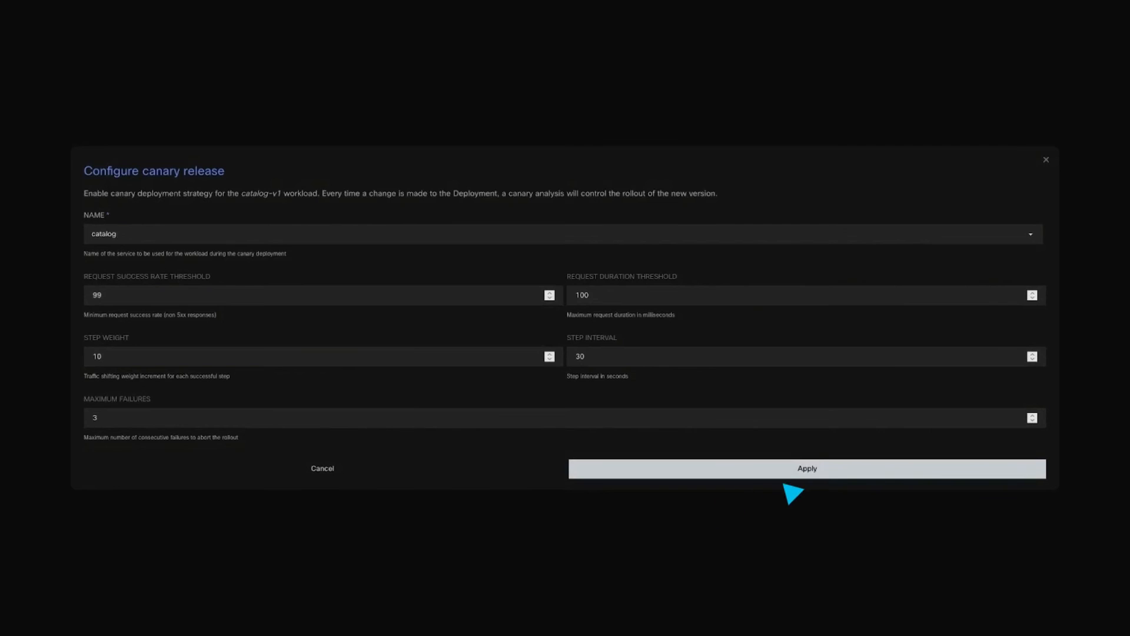
click(806, 468)
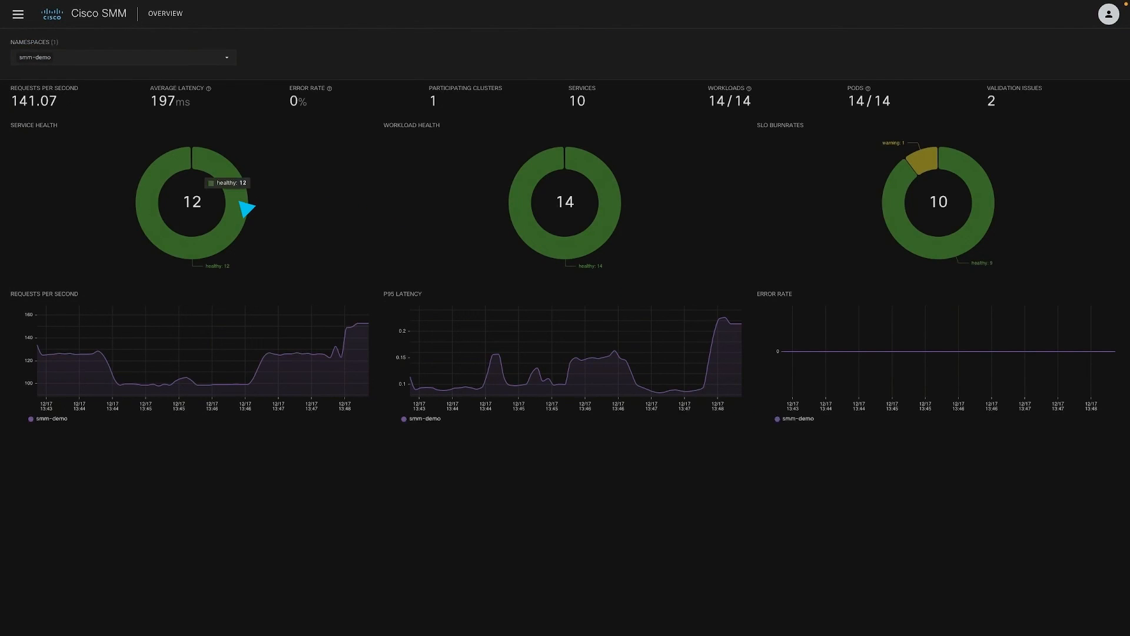
mouse_move(584, 215)
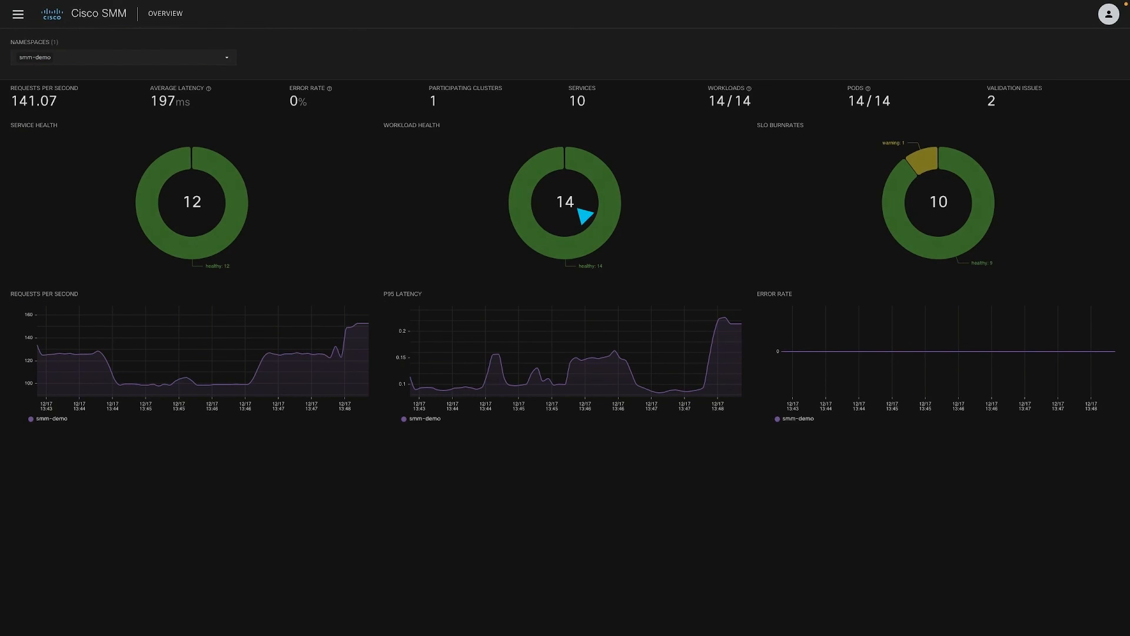